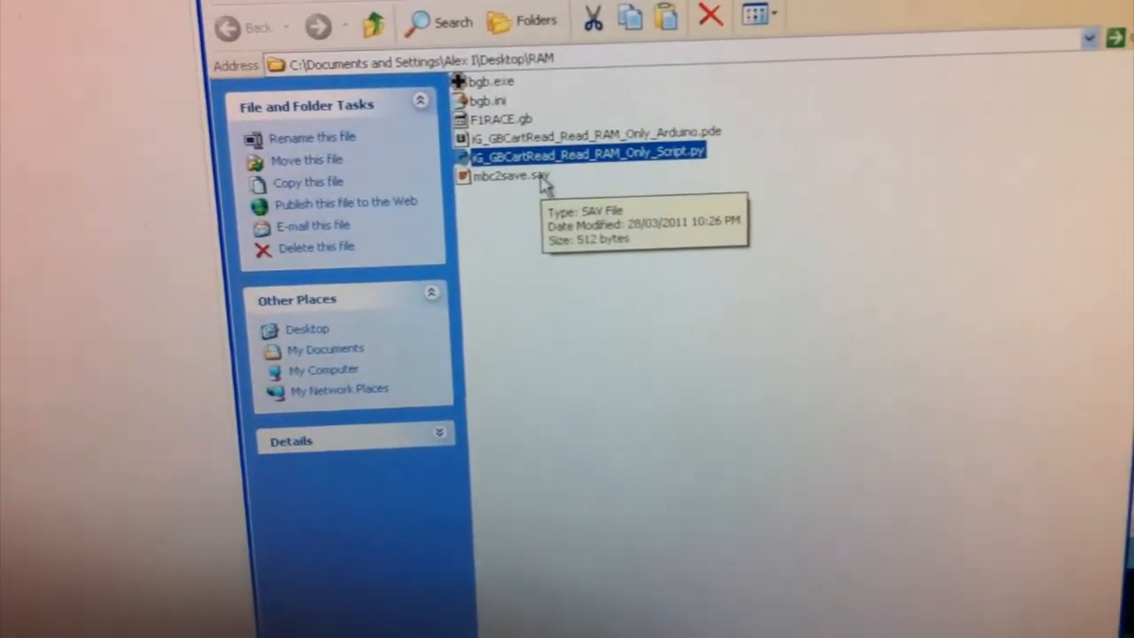
Launch bgb.exe to run F1RACE, then close the emulator to create F1RACE.sav
{"action": "left_click", "coordinate": [511, 175]}
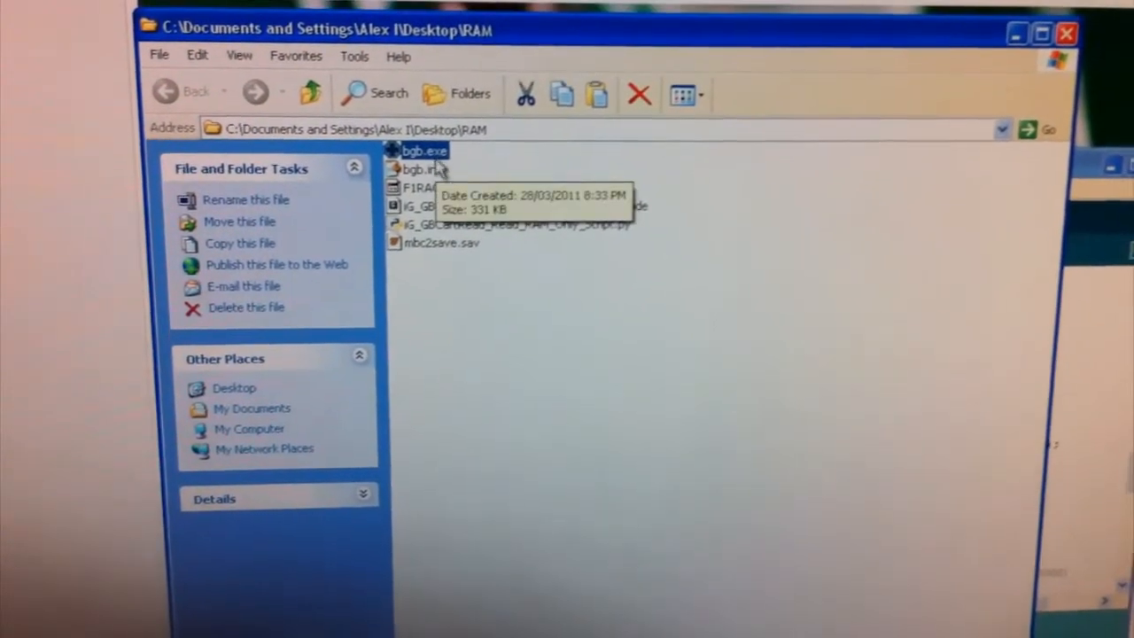
{"action": "double_click", "coordinate": [426, 150]}
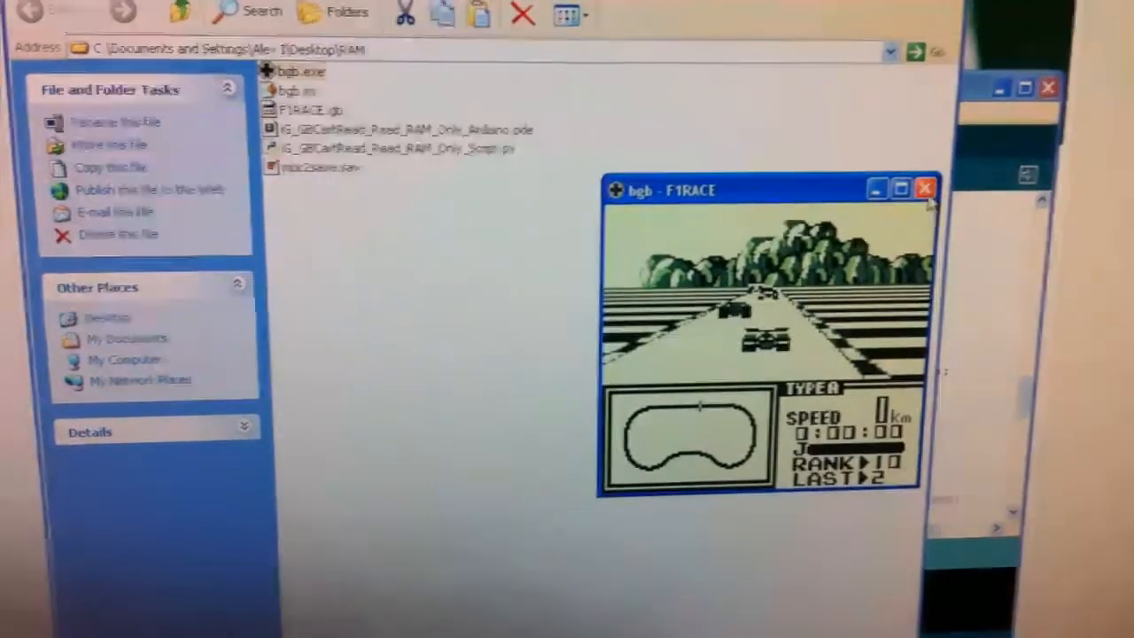
{"action": "left_click", "coordinate": [924, 187]}
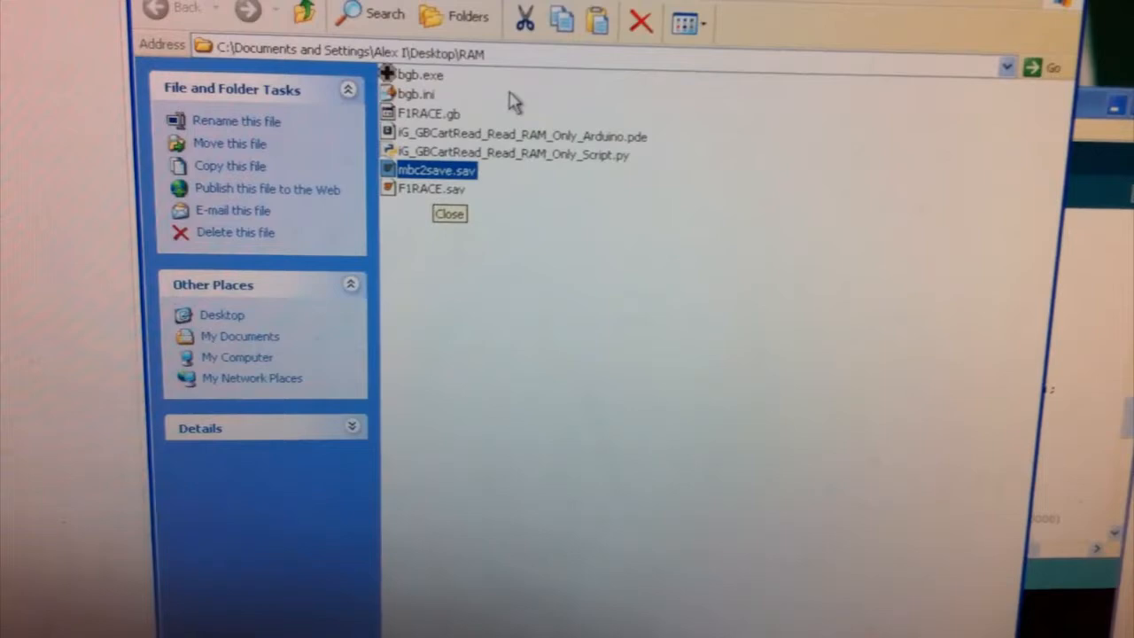
Rename the dumped mbc2save.sav to F1RACE.sav
{"action": "left_click", "coordinate": [431, 189]}
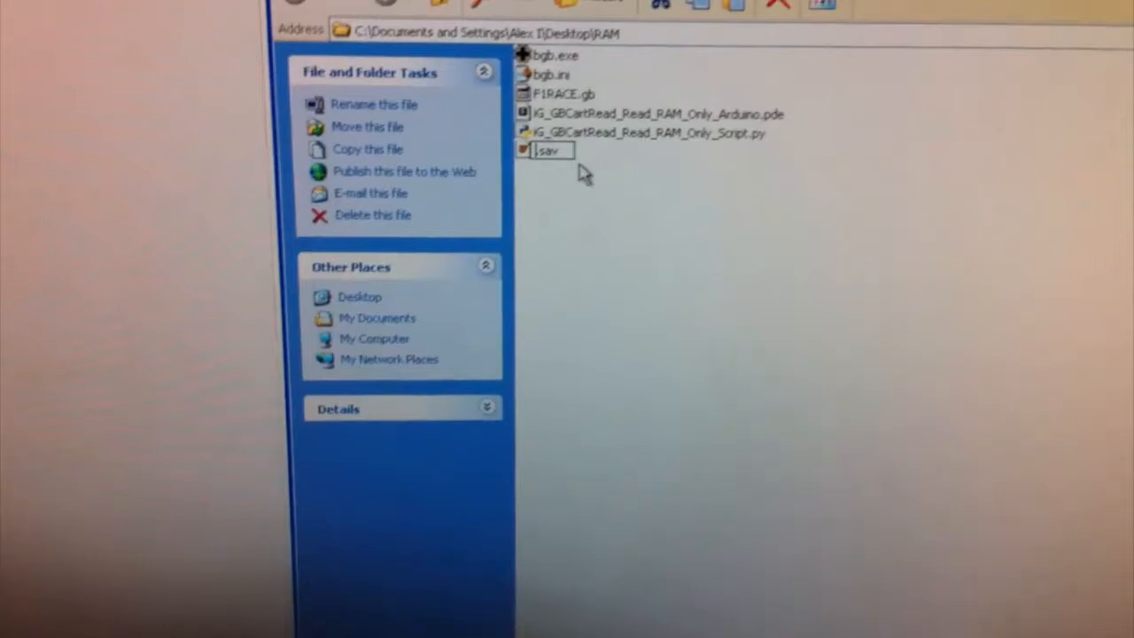
{"action": "type", "text": "F1RACE"}
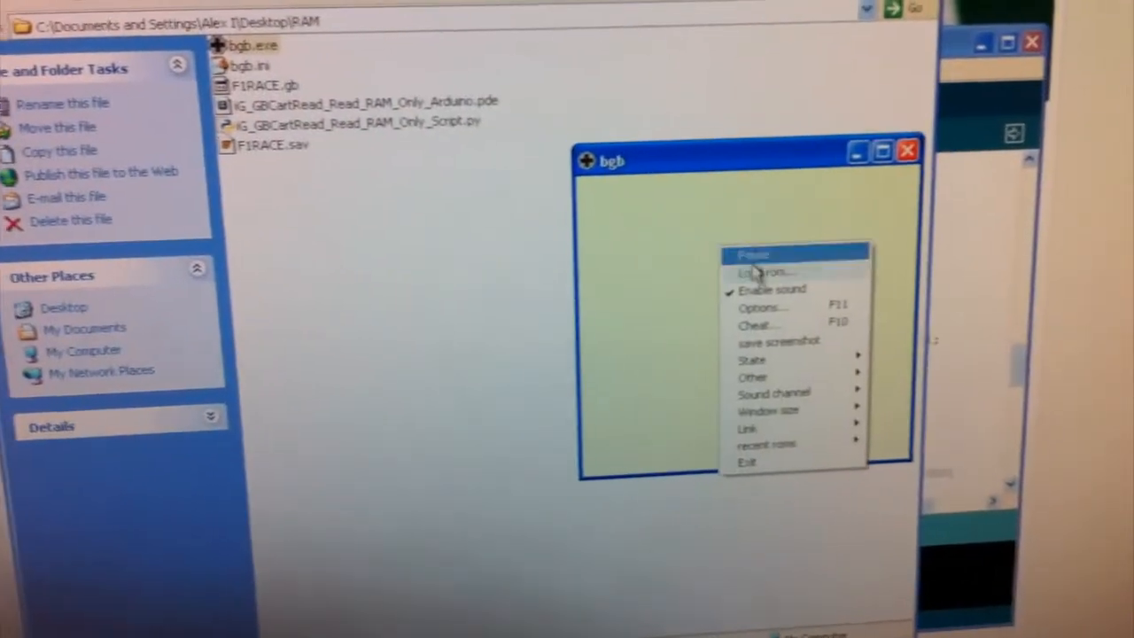
Load the F1RACE.gb ROM in BGB via Load ROM
{"action": "left_click", "coordinate": [765, 271]}
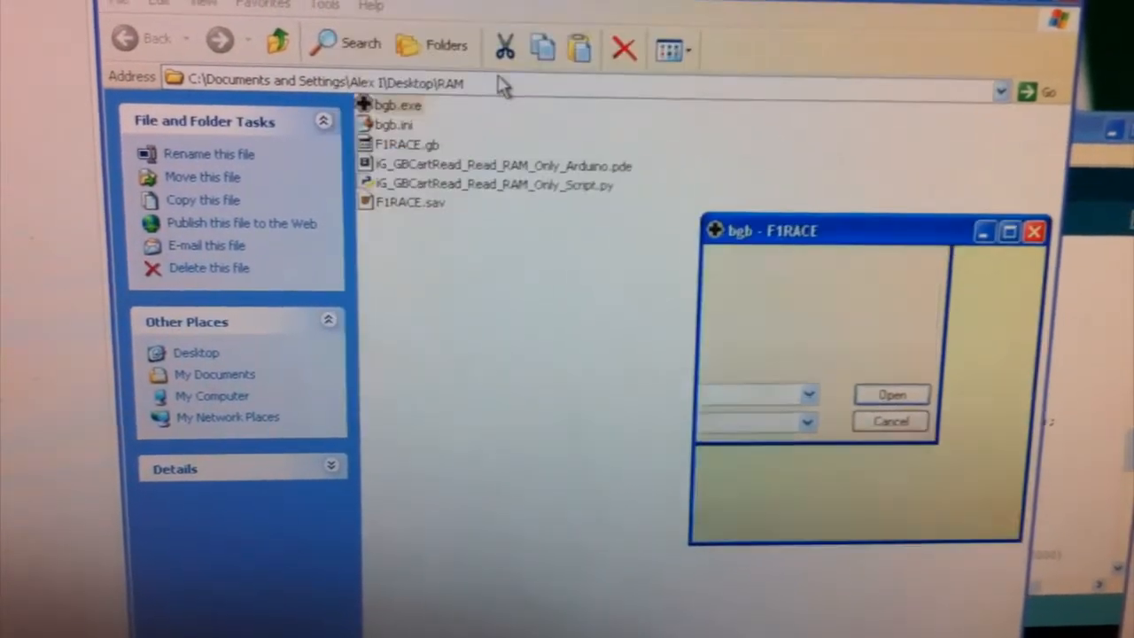
{"action": "left_click", "coordinate": [891, 394]}
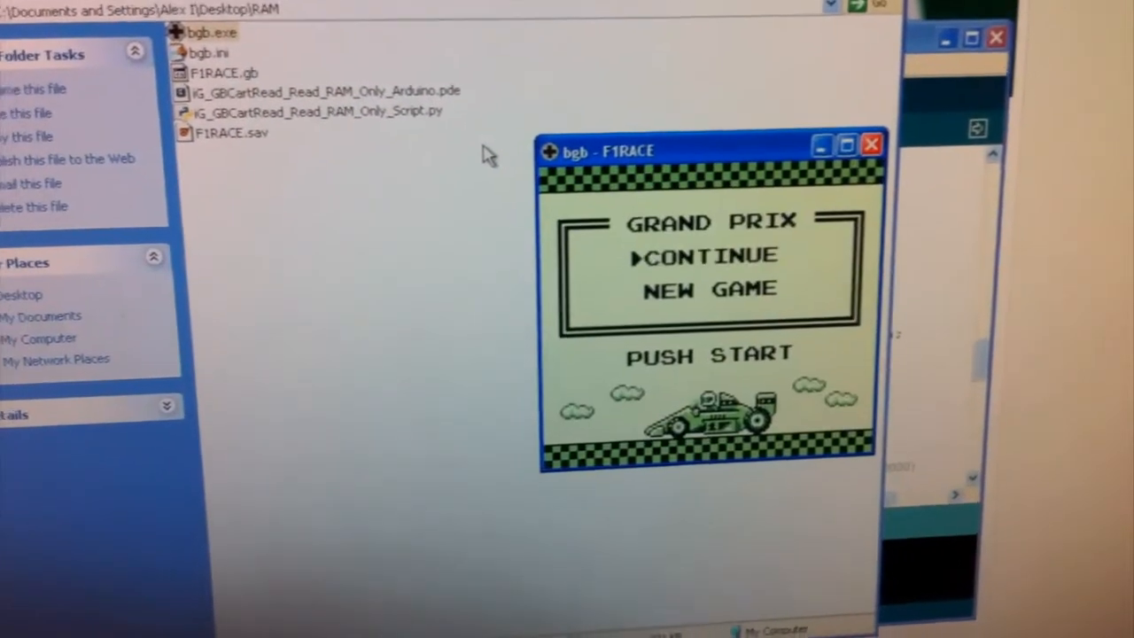